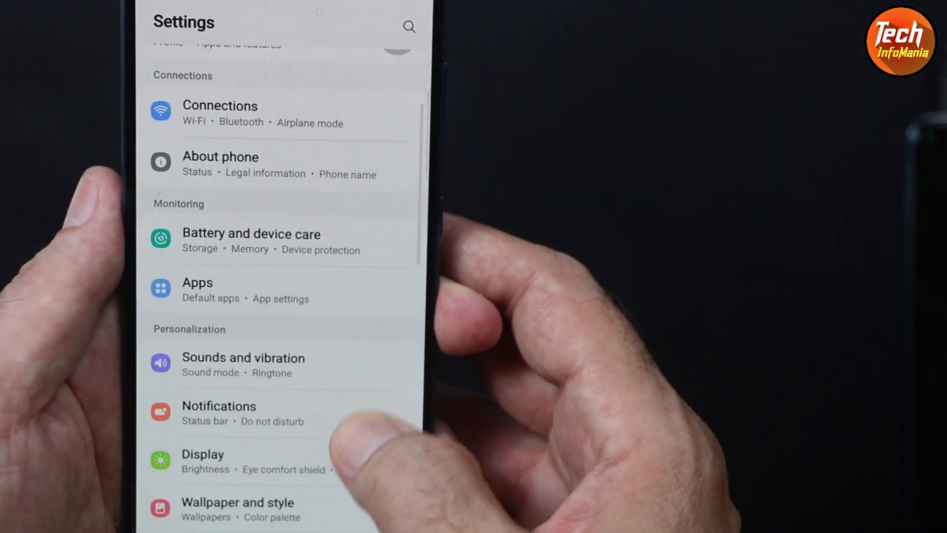
# - Review About phone and scroll through the available languages list in Settings
pyautogui.scroll(-3)
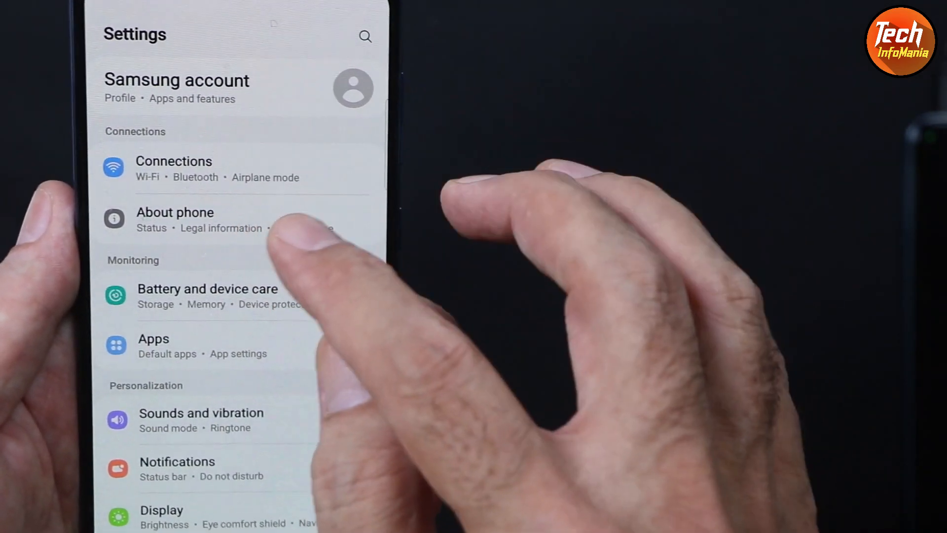
pyautogui.click(175, 219)
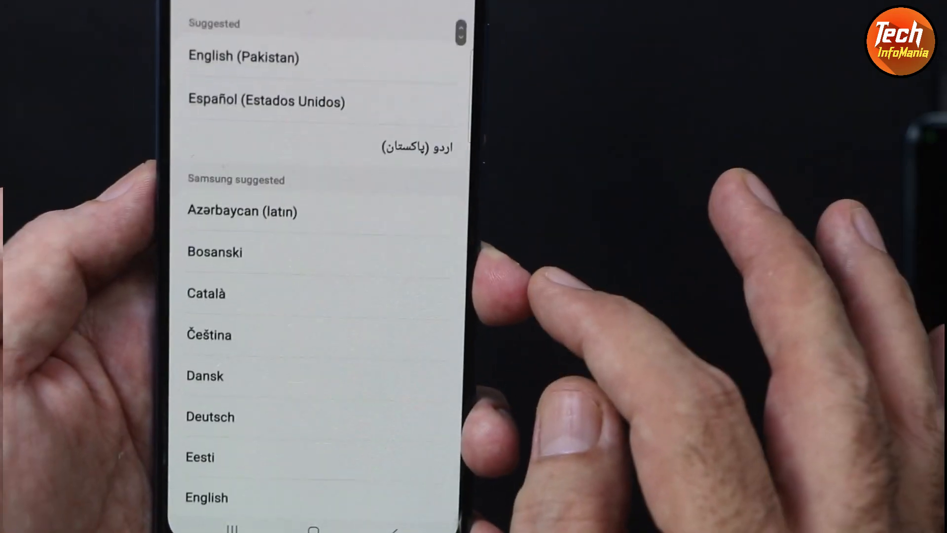
pyautogui.scroll(-3)
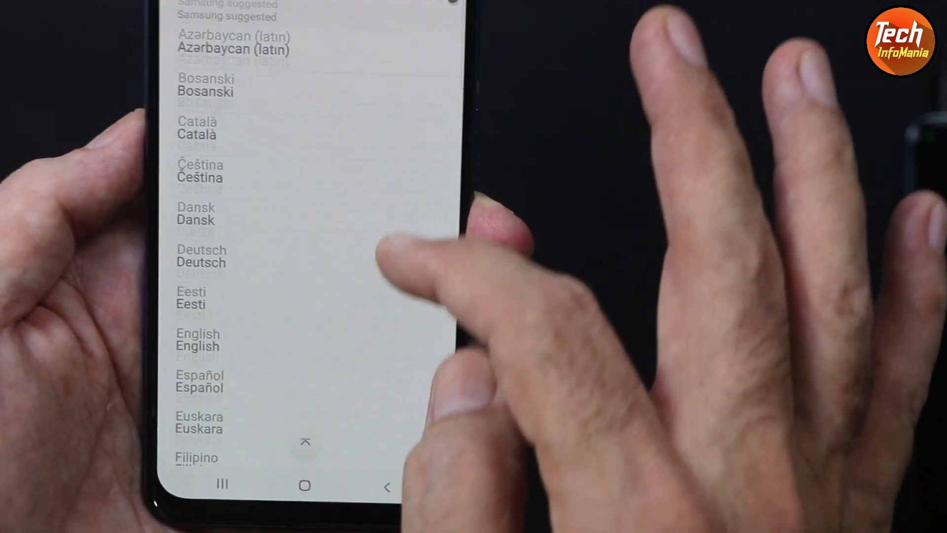
pyautogui.scroll(-3)
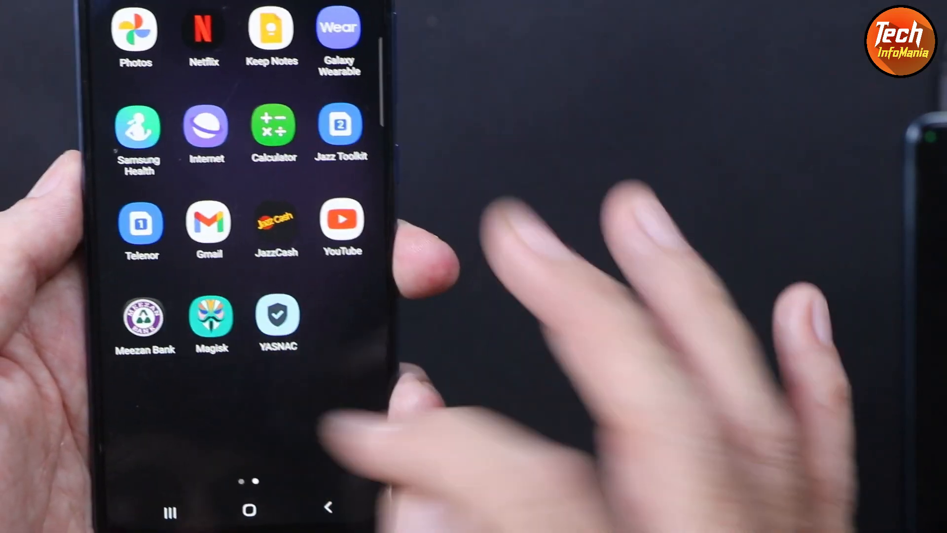
# - Run the SafetyNet attestation in YASNAC and view the Pass results for basic integrity and CTS profile
pyautogui.click(277, 318)
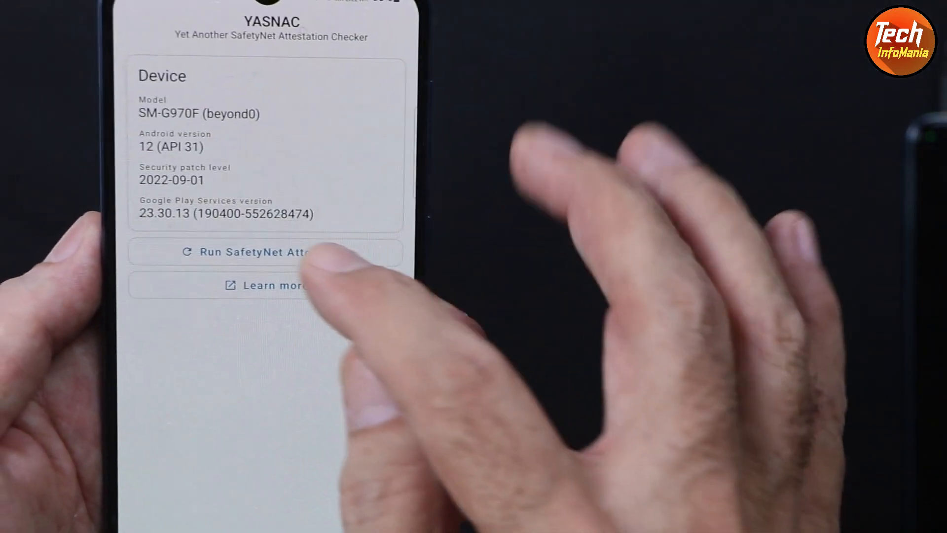
pyautogui.click(270, 252)
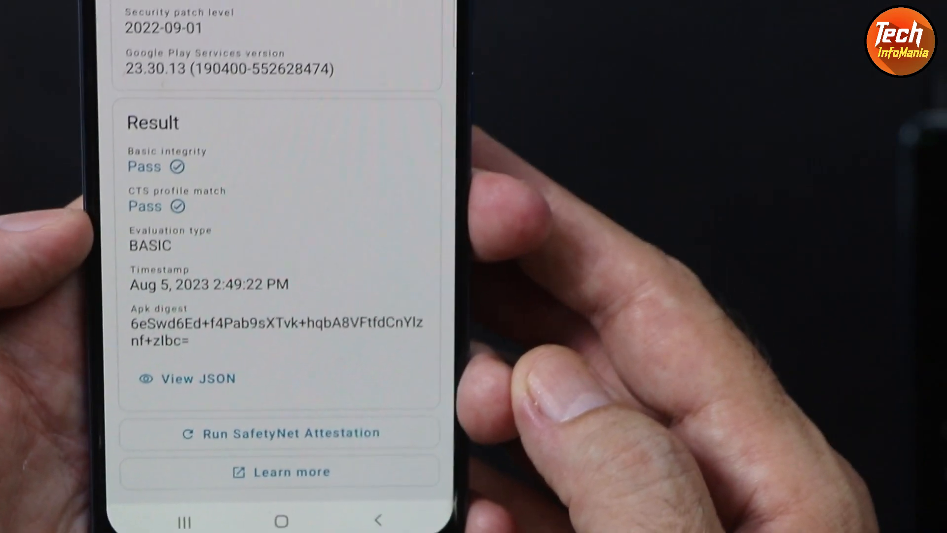
pyautogui.scroll(-3)
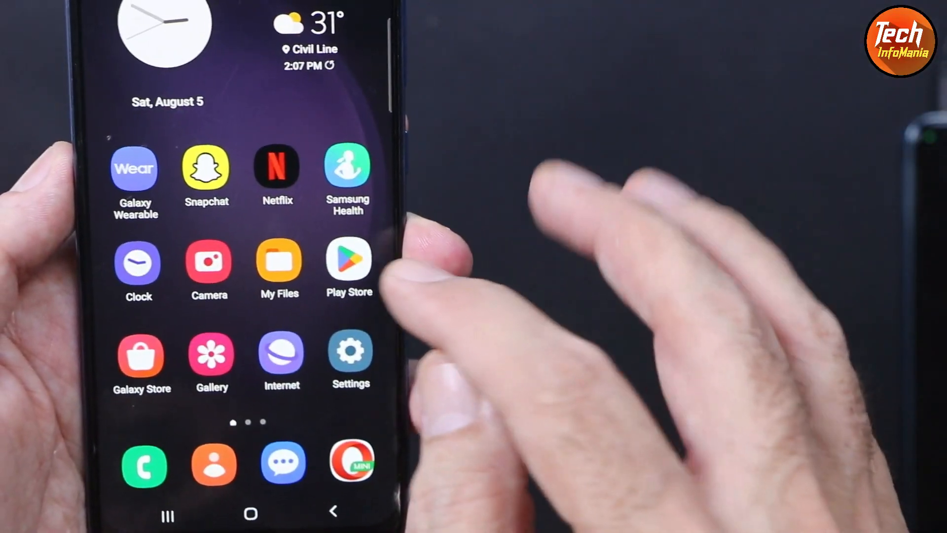
# - Launch the Play Store, view the account options, then return toward the app drawer
pyautogui.click(347, 255)
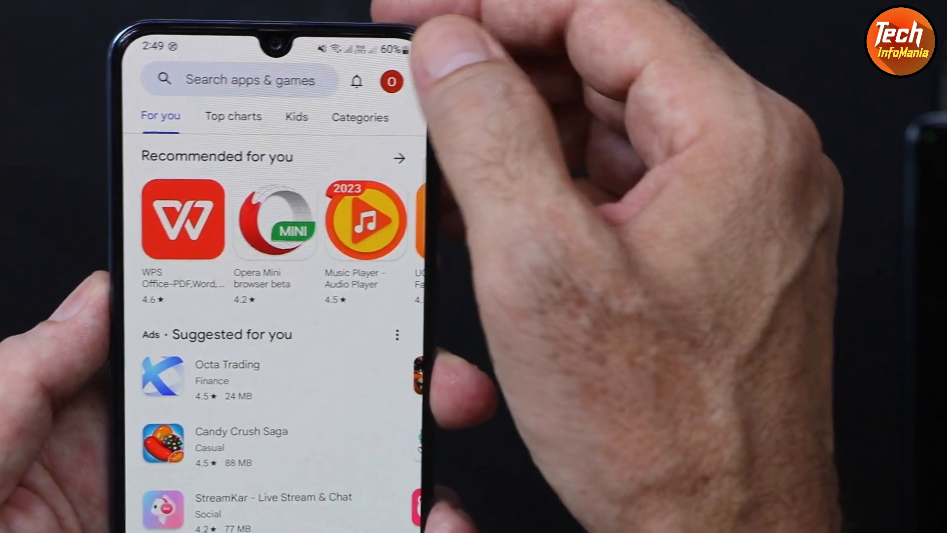
pyautogui.click(391, 80)
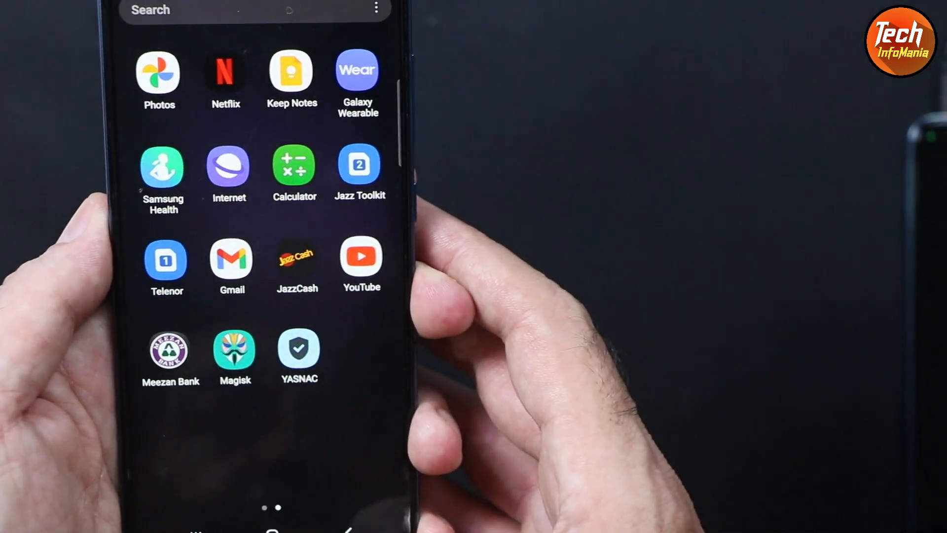
pyautogui.hscroll(-3)
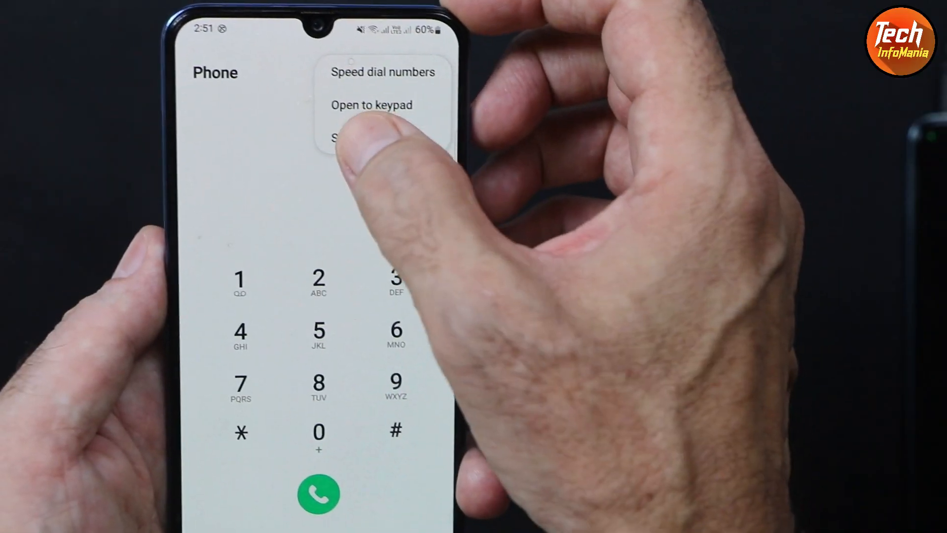
# - Open the Phone dialer's settings from its three-dot menu
pyautogui.click(344, 138)
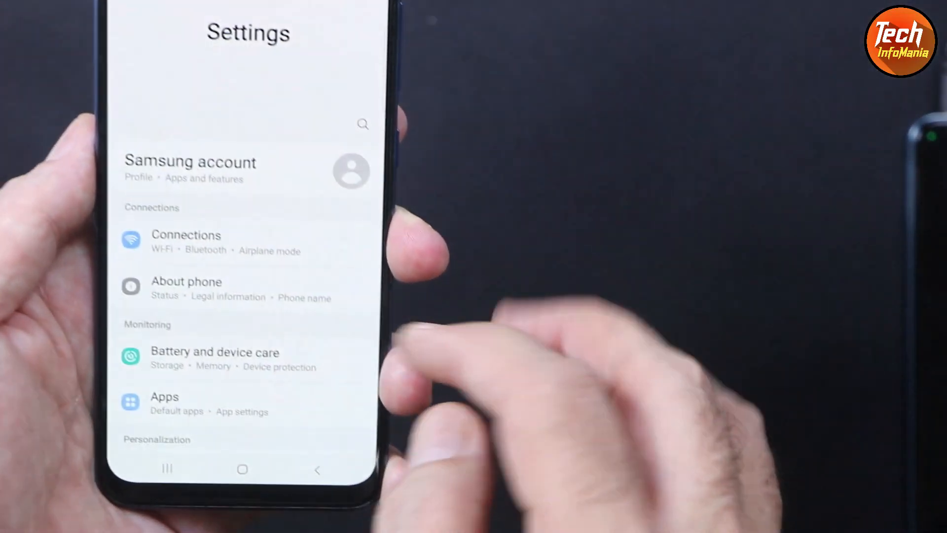
# - Browse Wallpaper and style and the Galaxy Themes icon packs
pyautogui.scroll(-3)
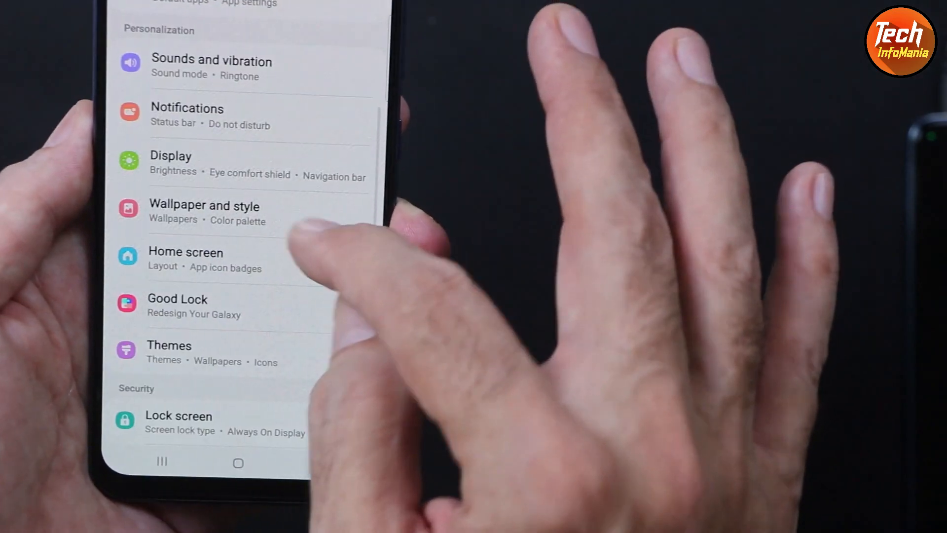
pyautogui.click(205, 205)
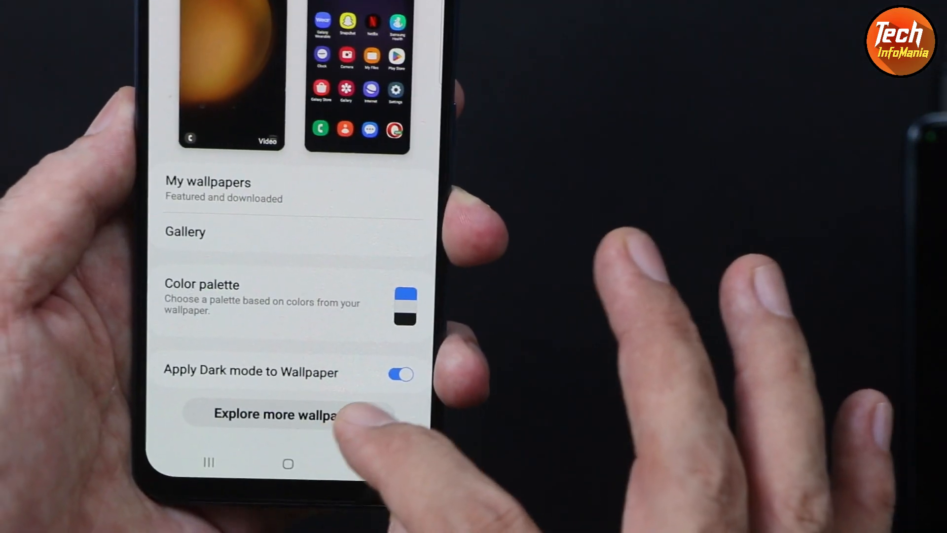
pyautogui.click(271, 414)
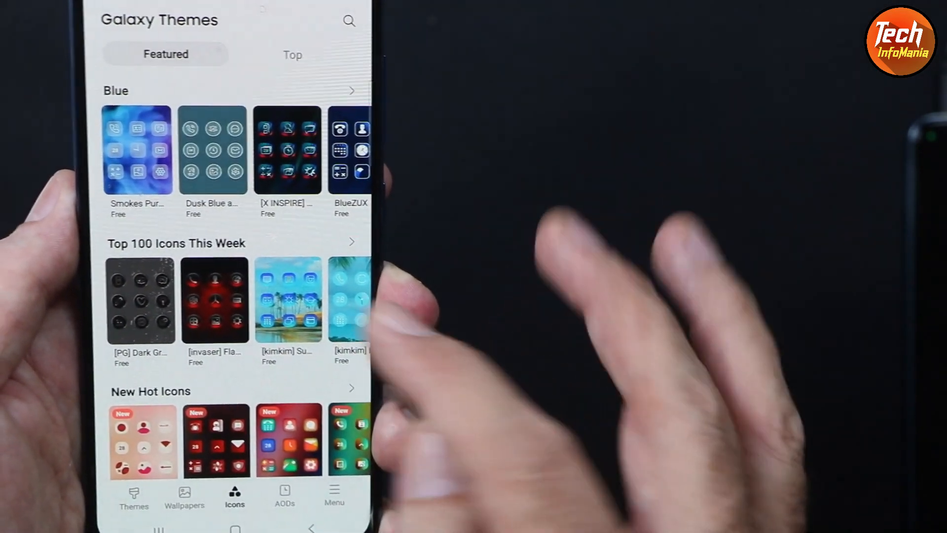
pyautogui.scroll(-3)
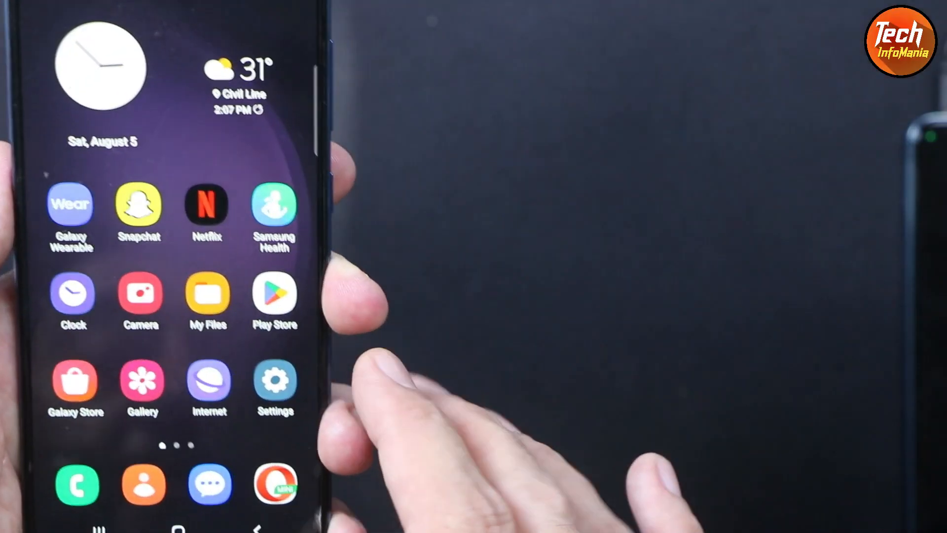
# - Launch the Camera in photo mode and show its shooting mode bar
pyautogui.click(140, 295)
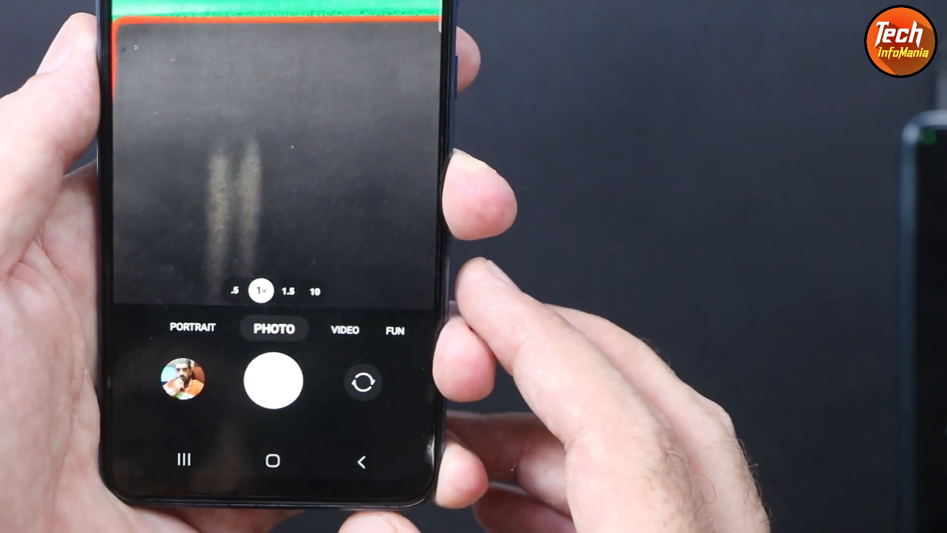
pyautogui.click(273, 380)
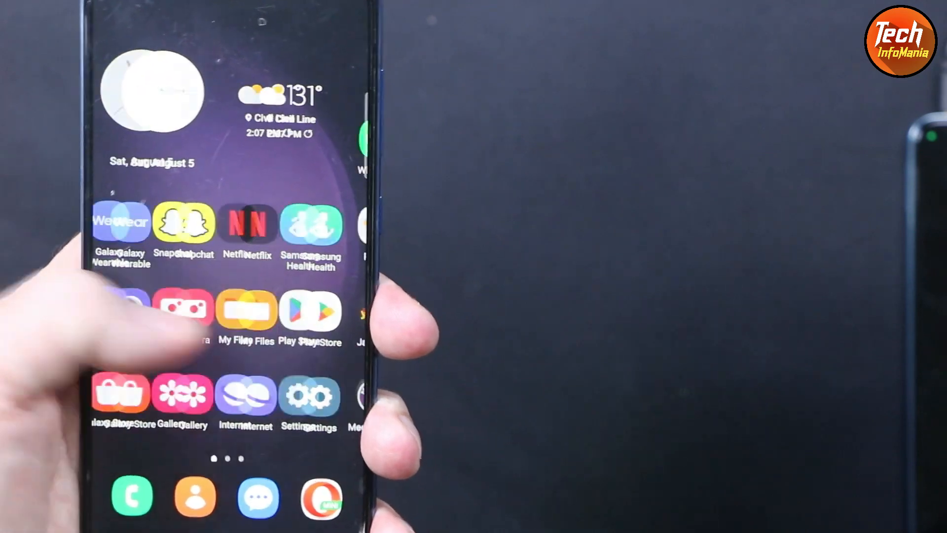
pyautogui.hscroll(-3)
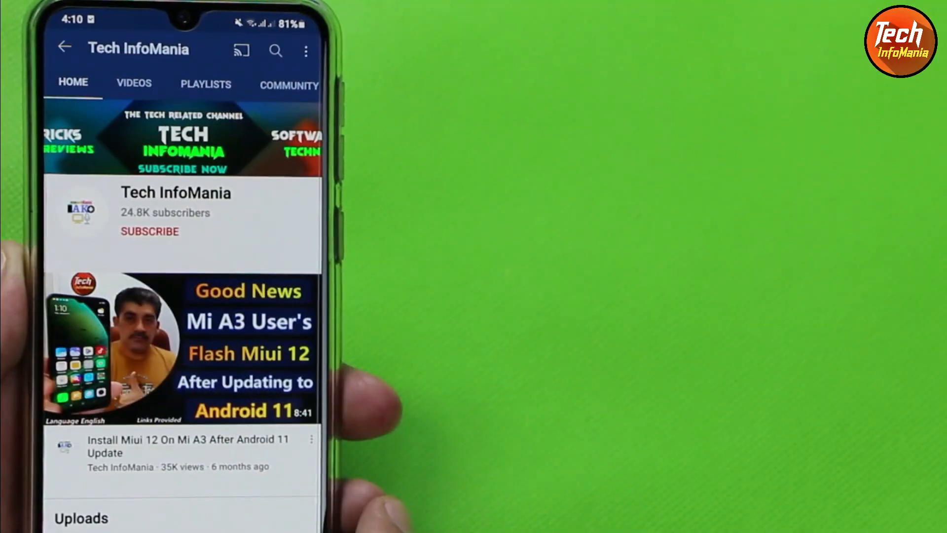
# - Subscribe to the Tech InfoMania channel and show its All / Personalized / None notification choices
pyautogui.click(149, 232)
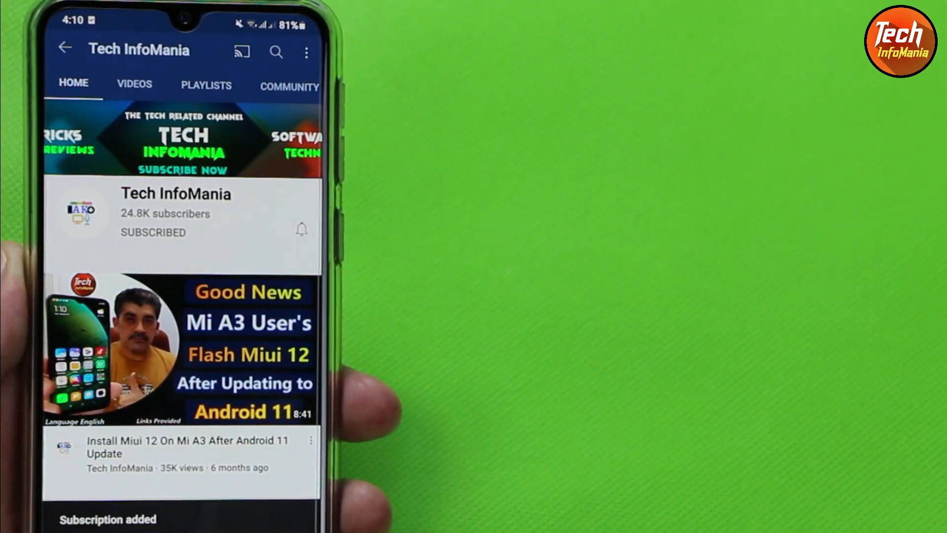
pyautogui.click(301, 229)
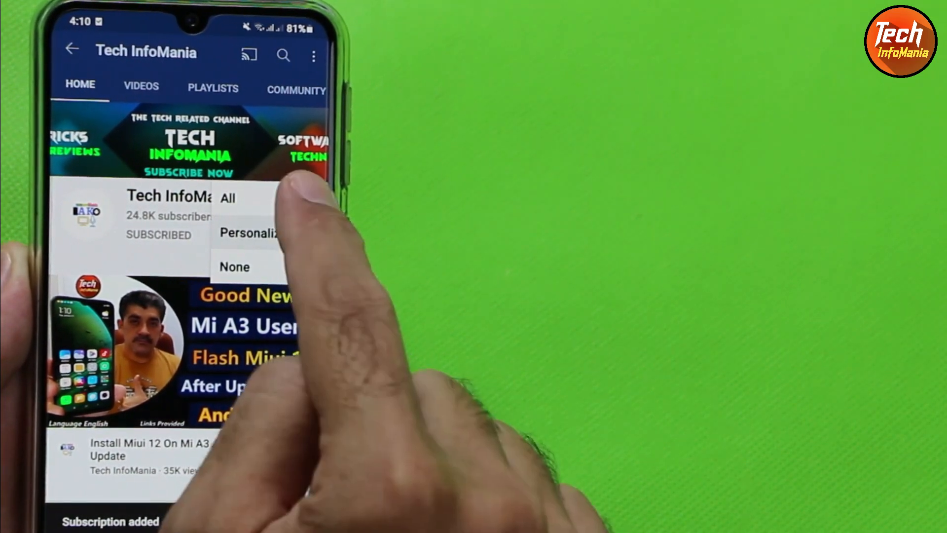